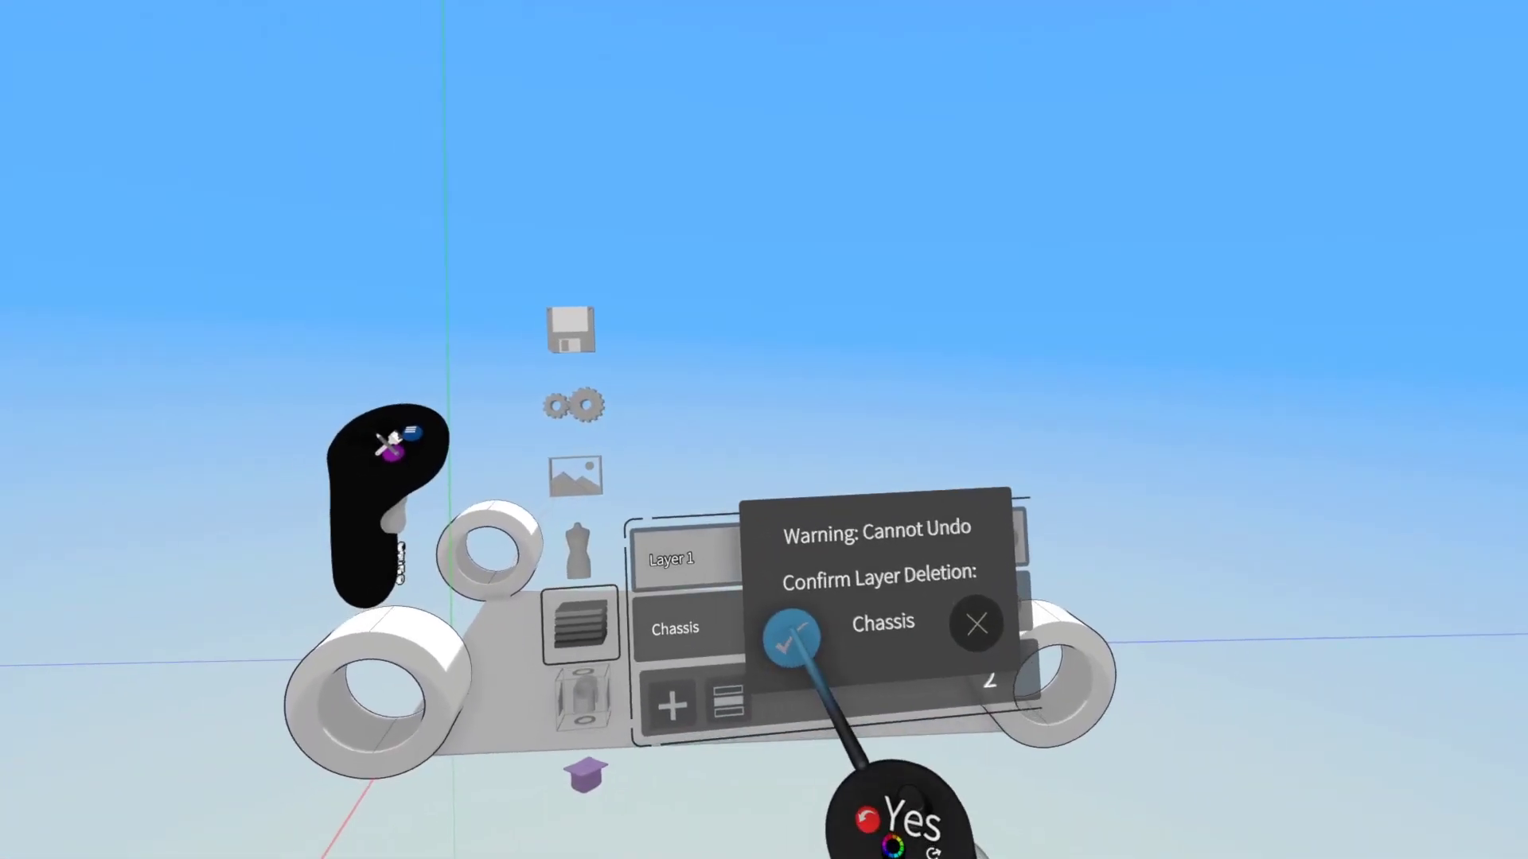
Step: Confirm the deletion warning, removing the Chassis layer and its wheeled model
left_click(786, 646)
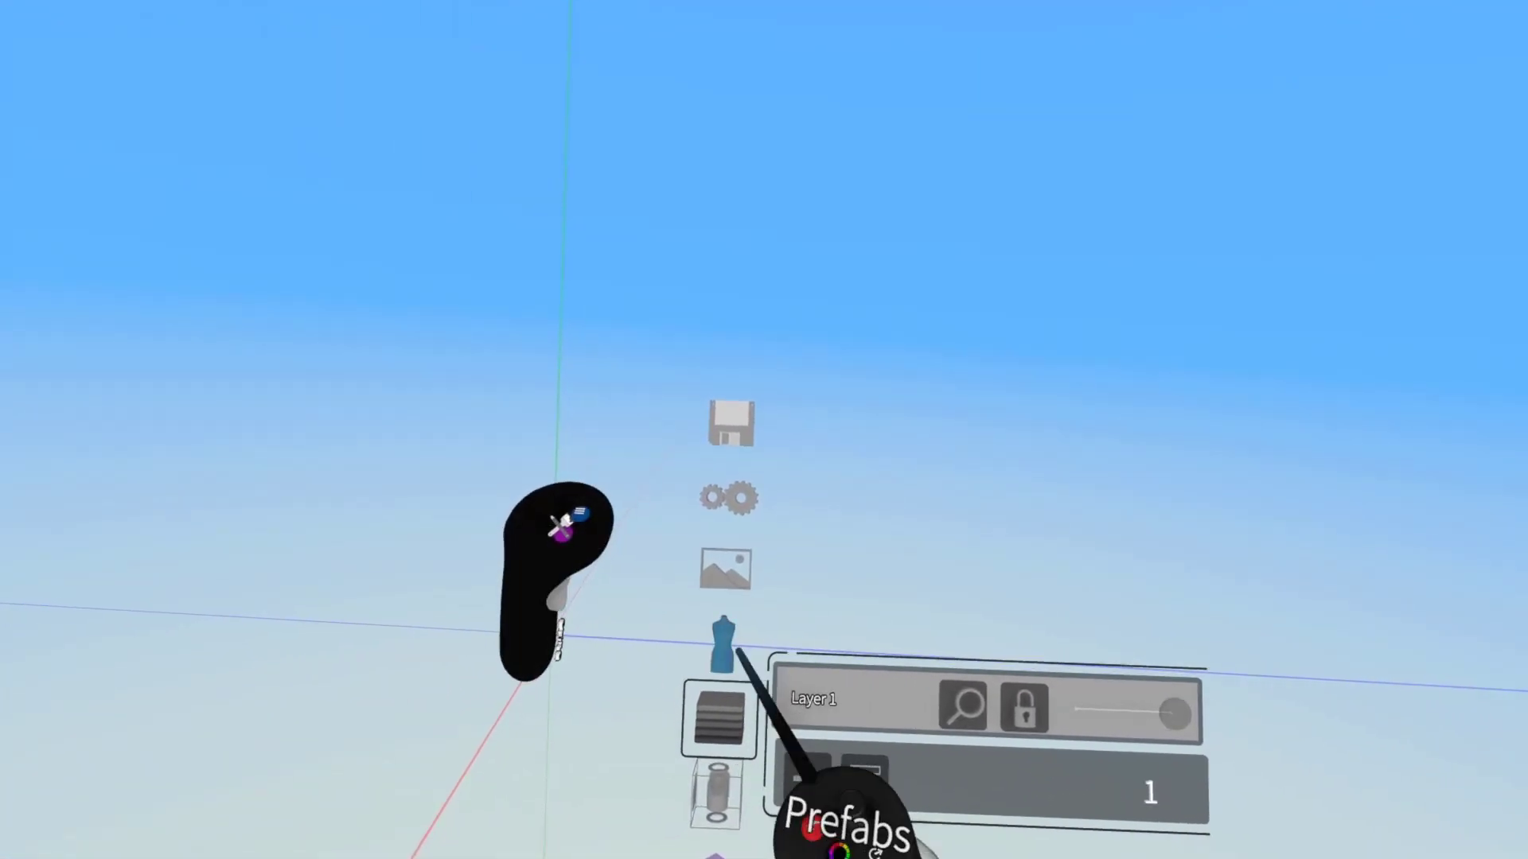